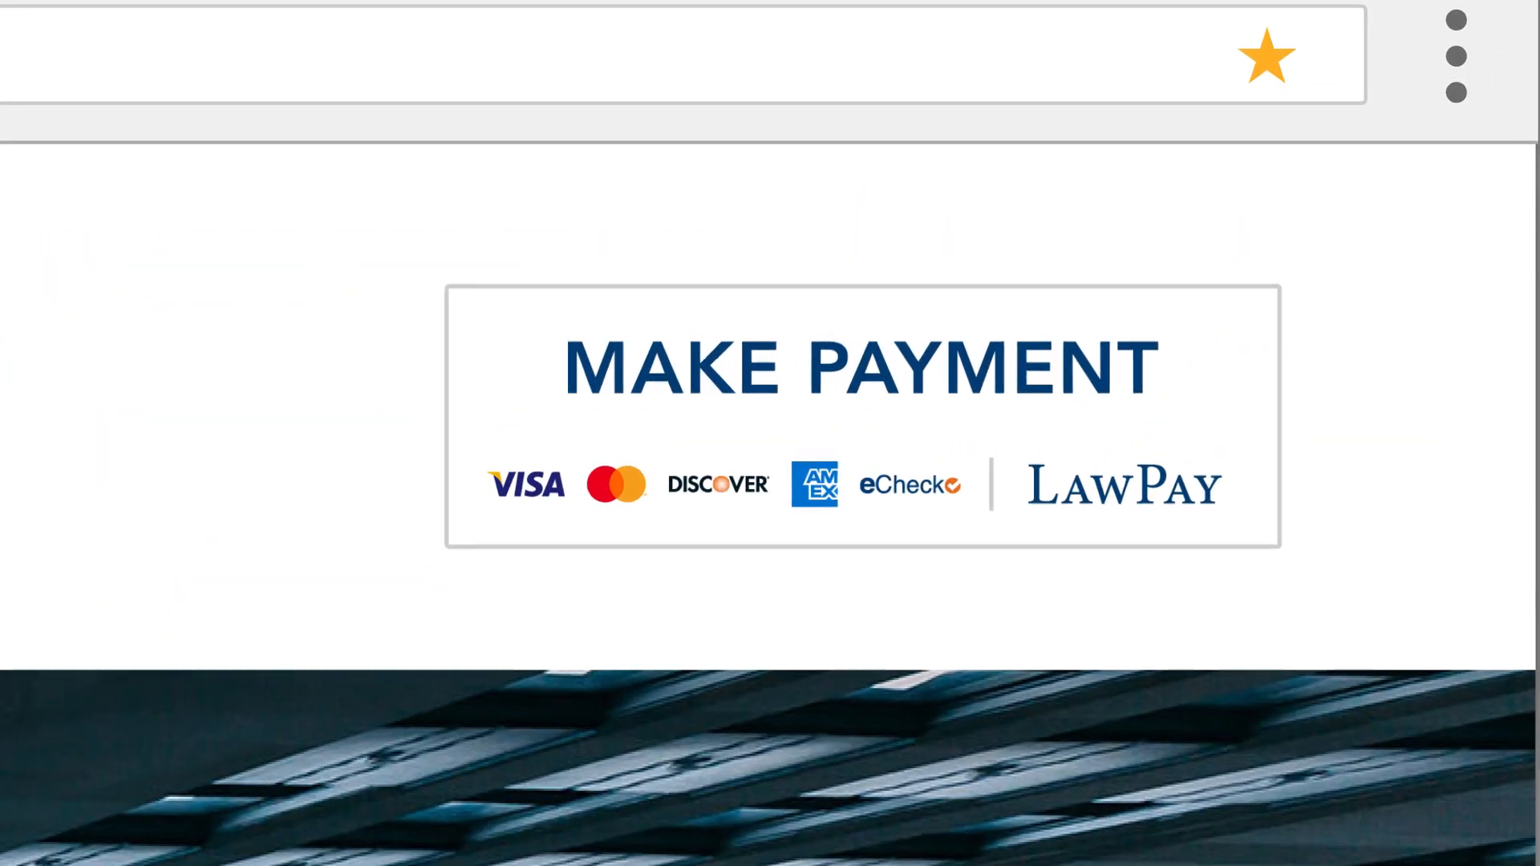
# Show the LawPay account dashboard with payment volumes and transaction counts.
pyautogui.click(858, 366)
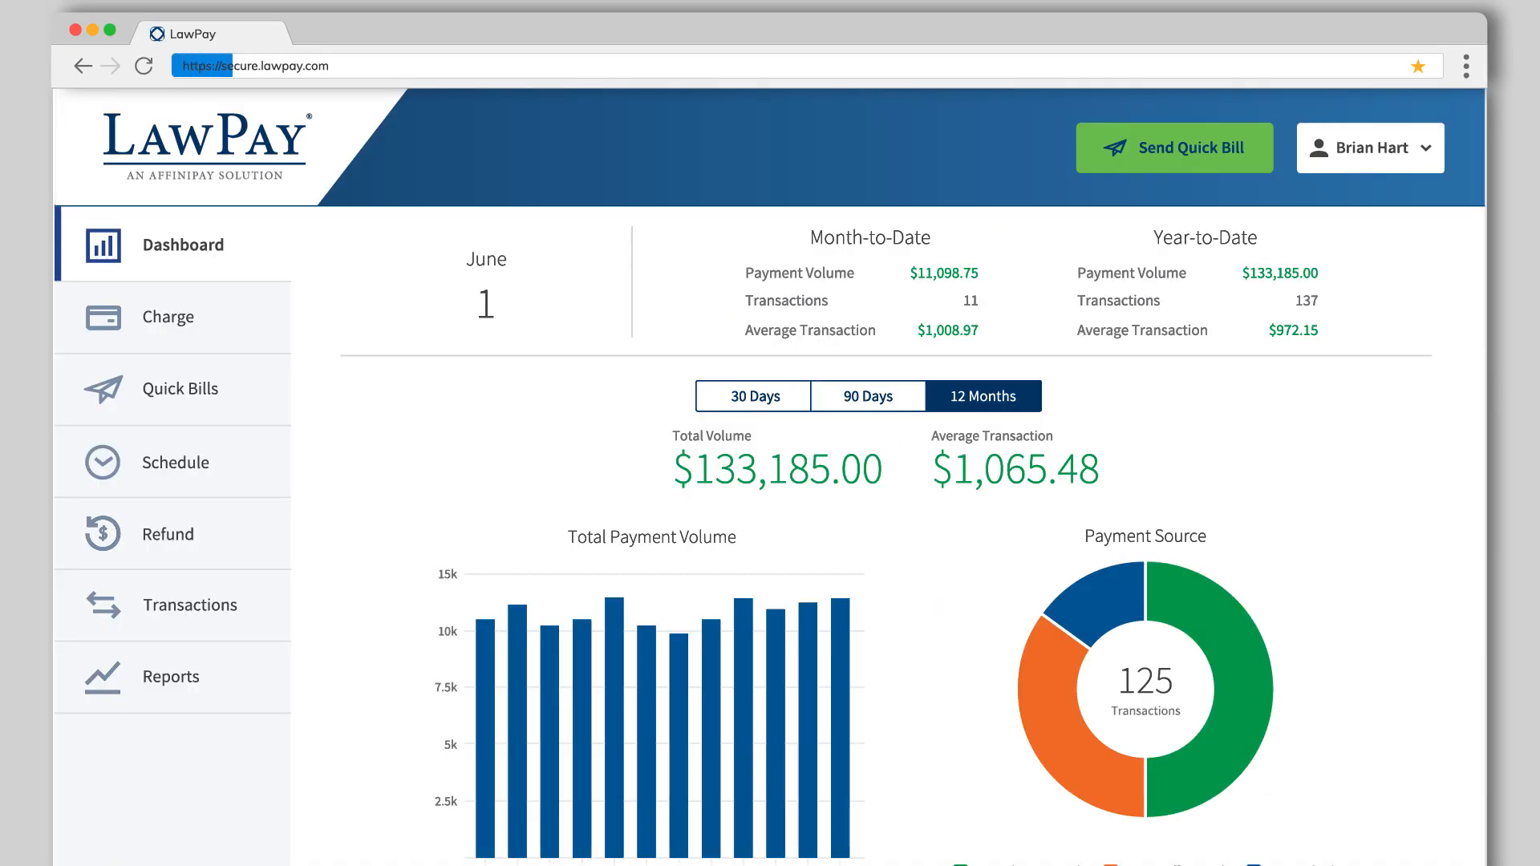
# Go to the LawPay Support Center from the user name dropdown.
pyautogui.click(1368, 147)
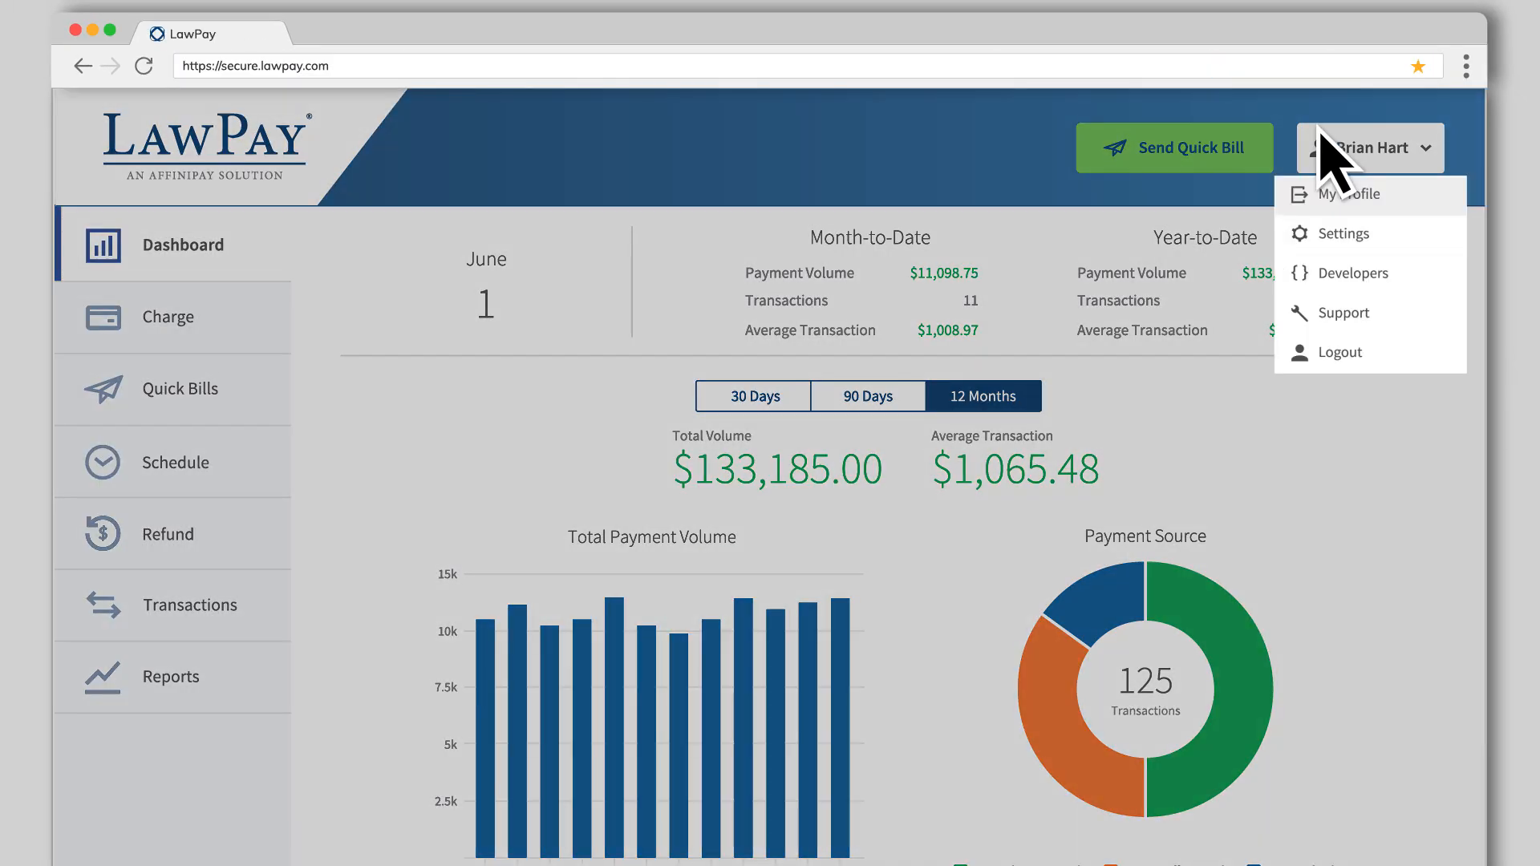
pyautogui.moveTo(1343, 313)
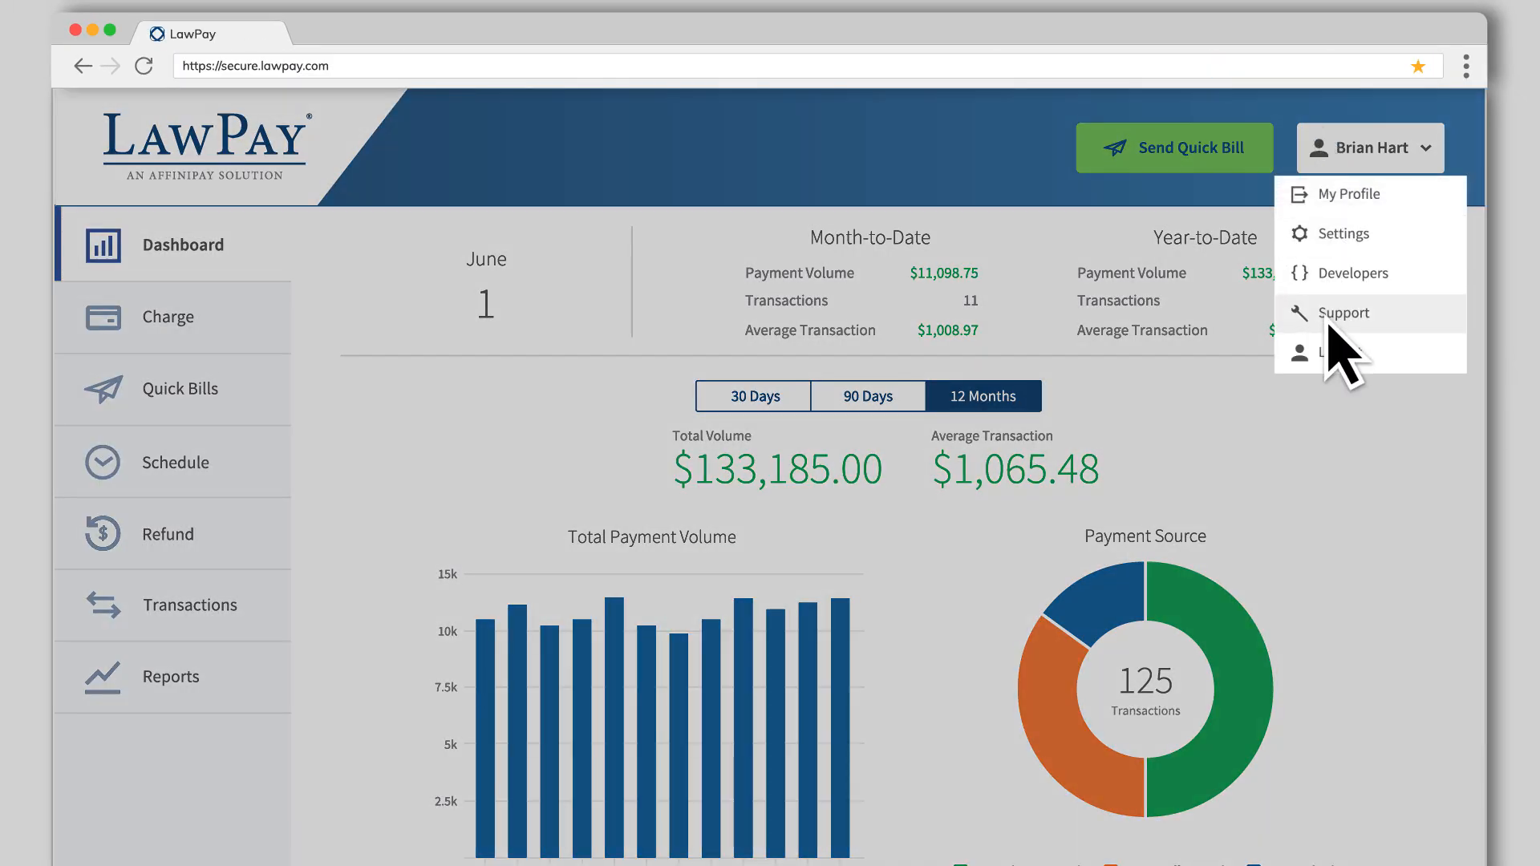
pyautogui.click(1345, 313)
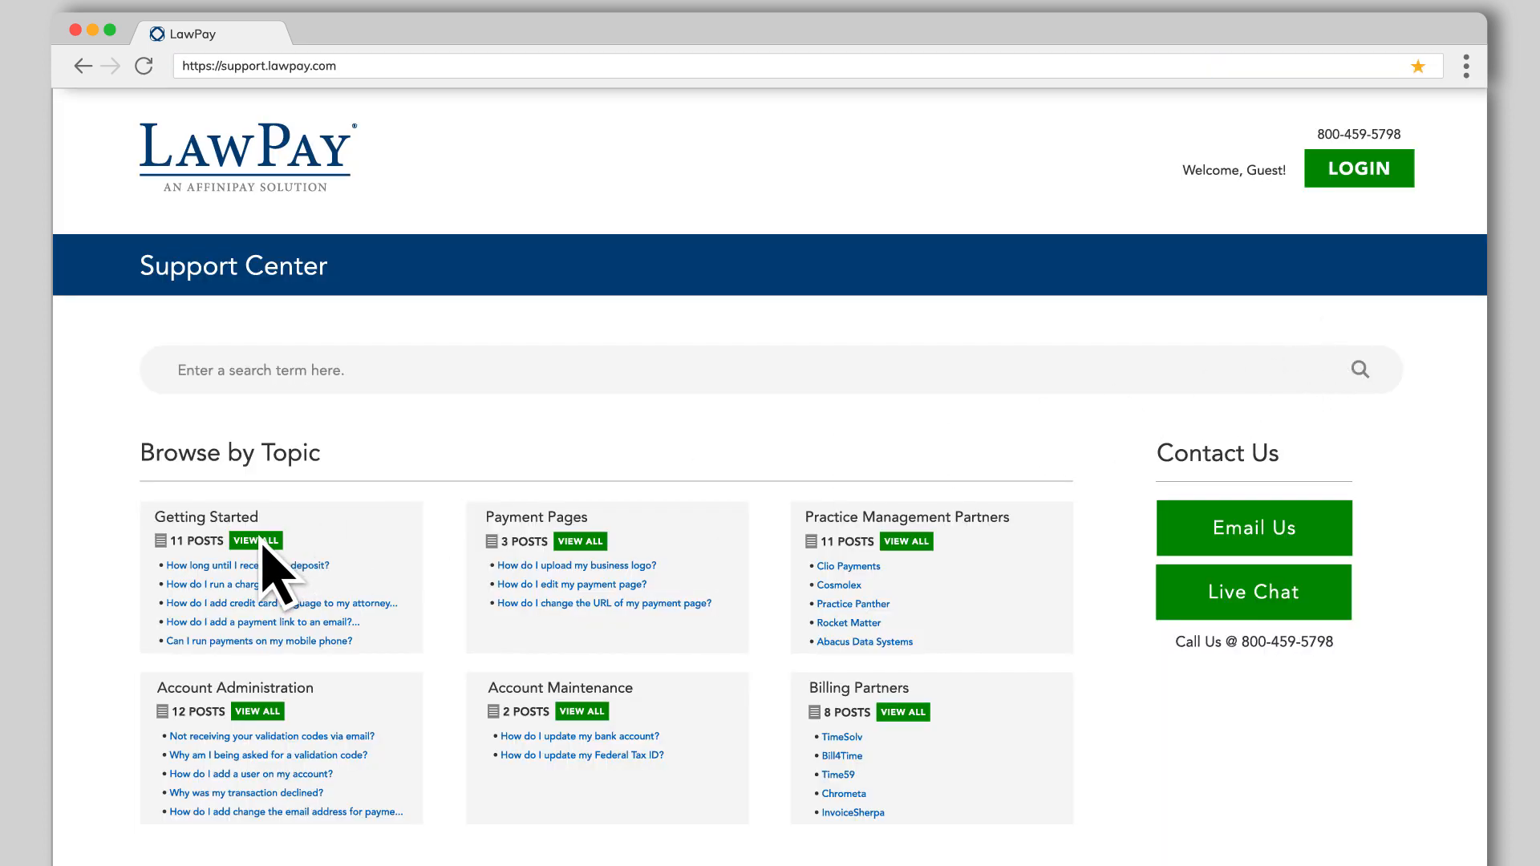
# Reach the Payment Button Catalog via the Getting Started website button article.
pyautogui.click(256, 541)
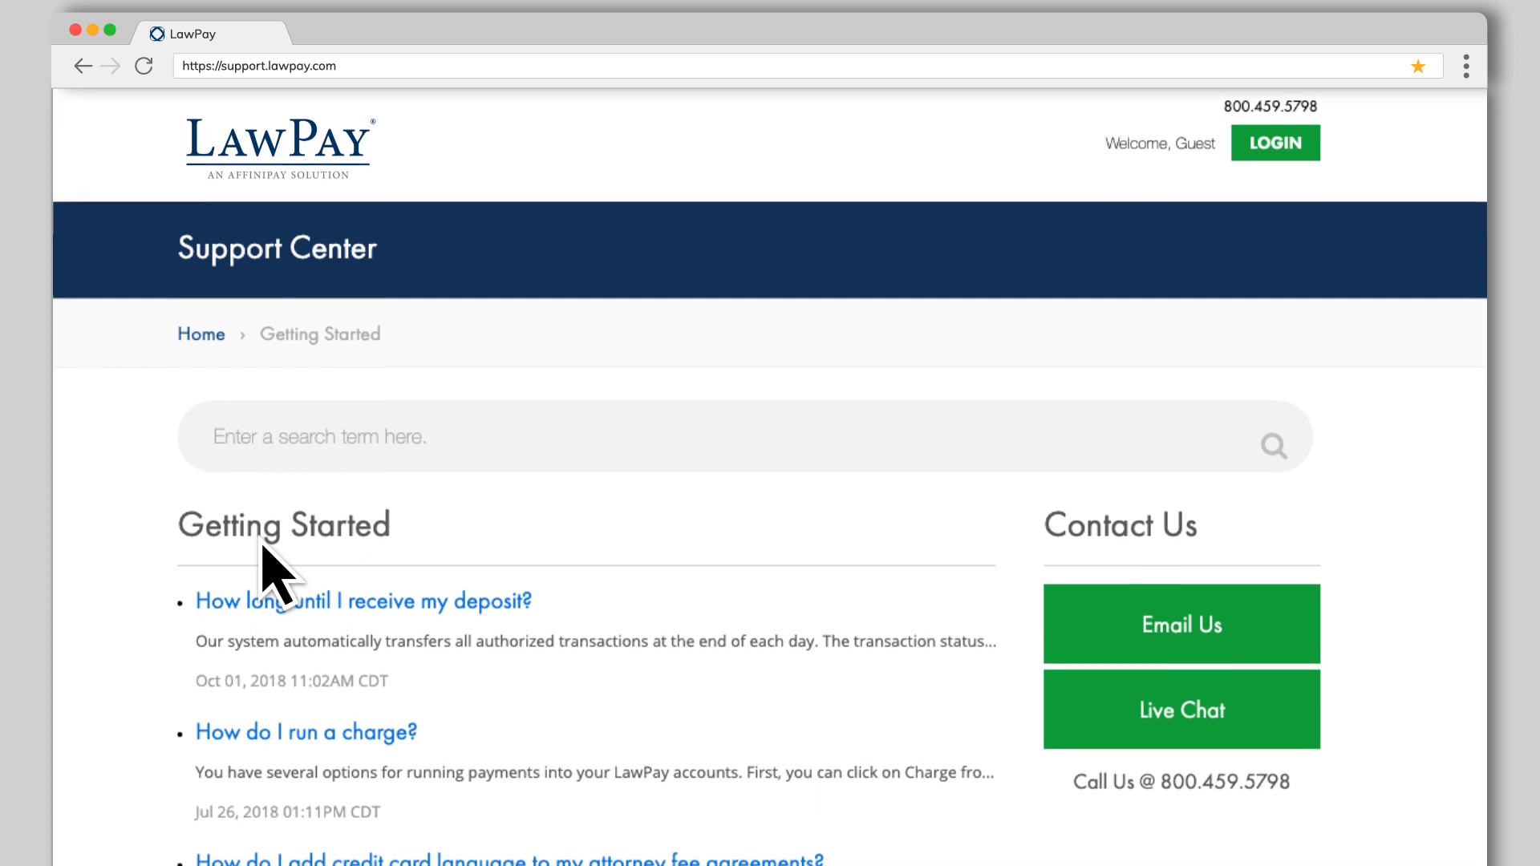
pyautogui.scroll(-3)
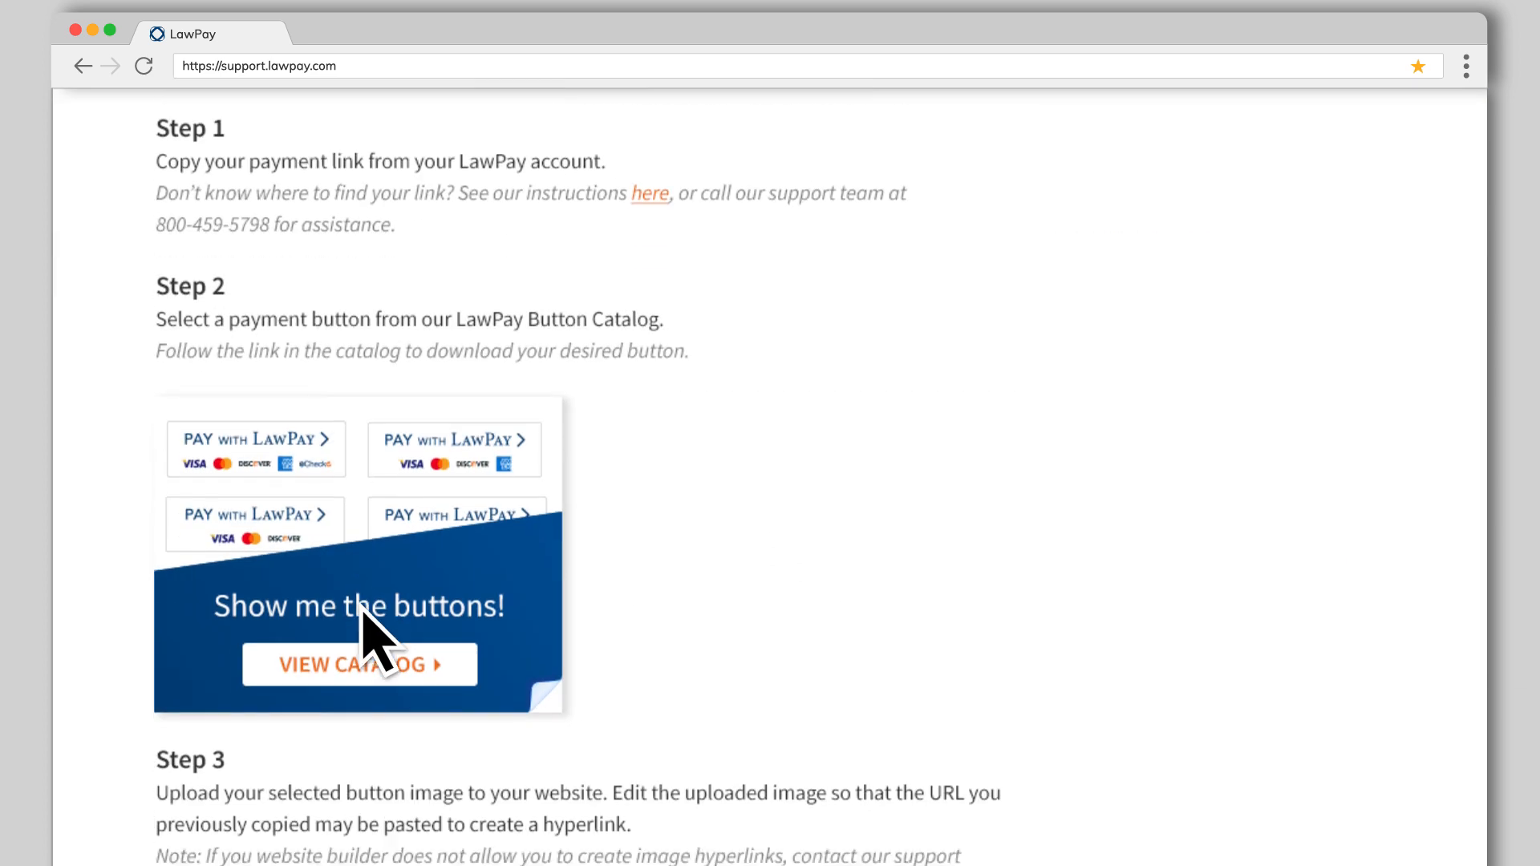
pyautogui.click(360, 664)
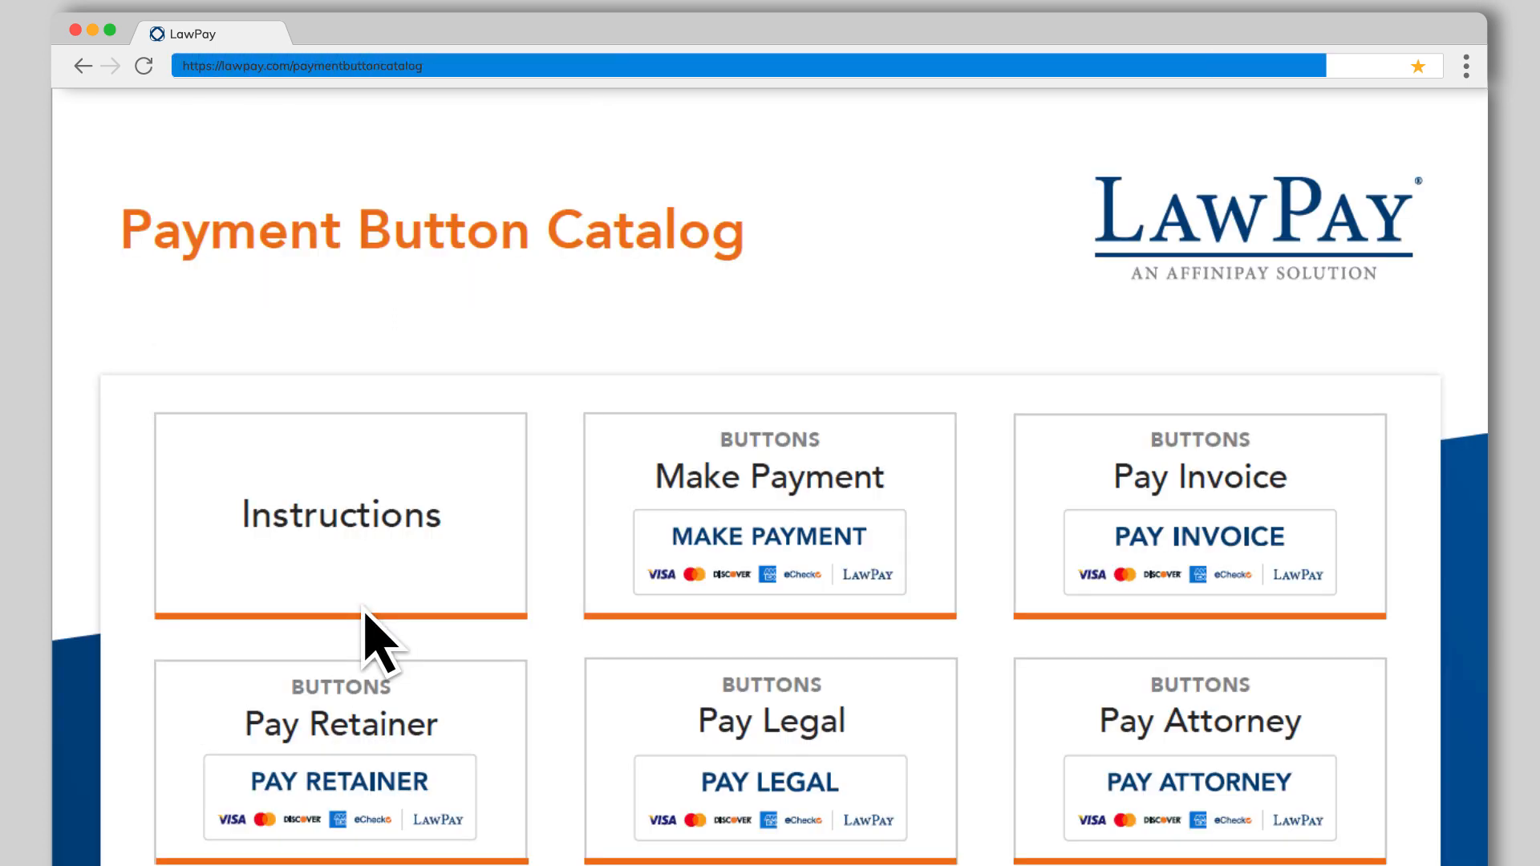
# Save the MAKE PAYMENT button image from the catalog.
pyautogui.scroll(-3)
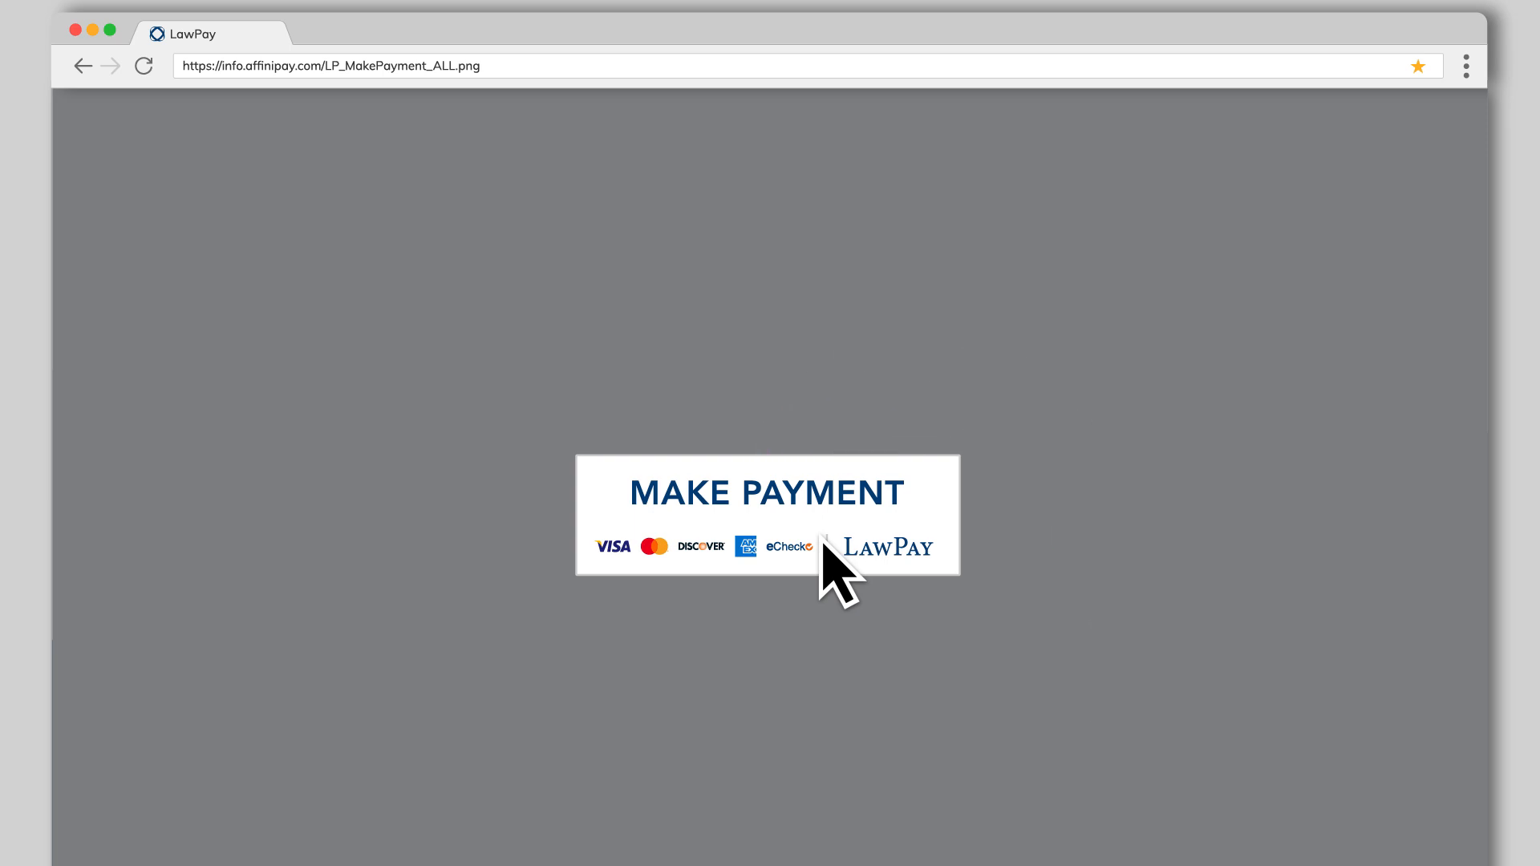
pyautogui.click(767, 515)
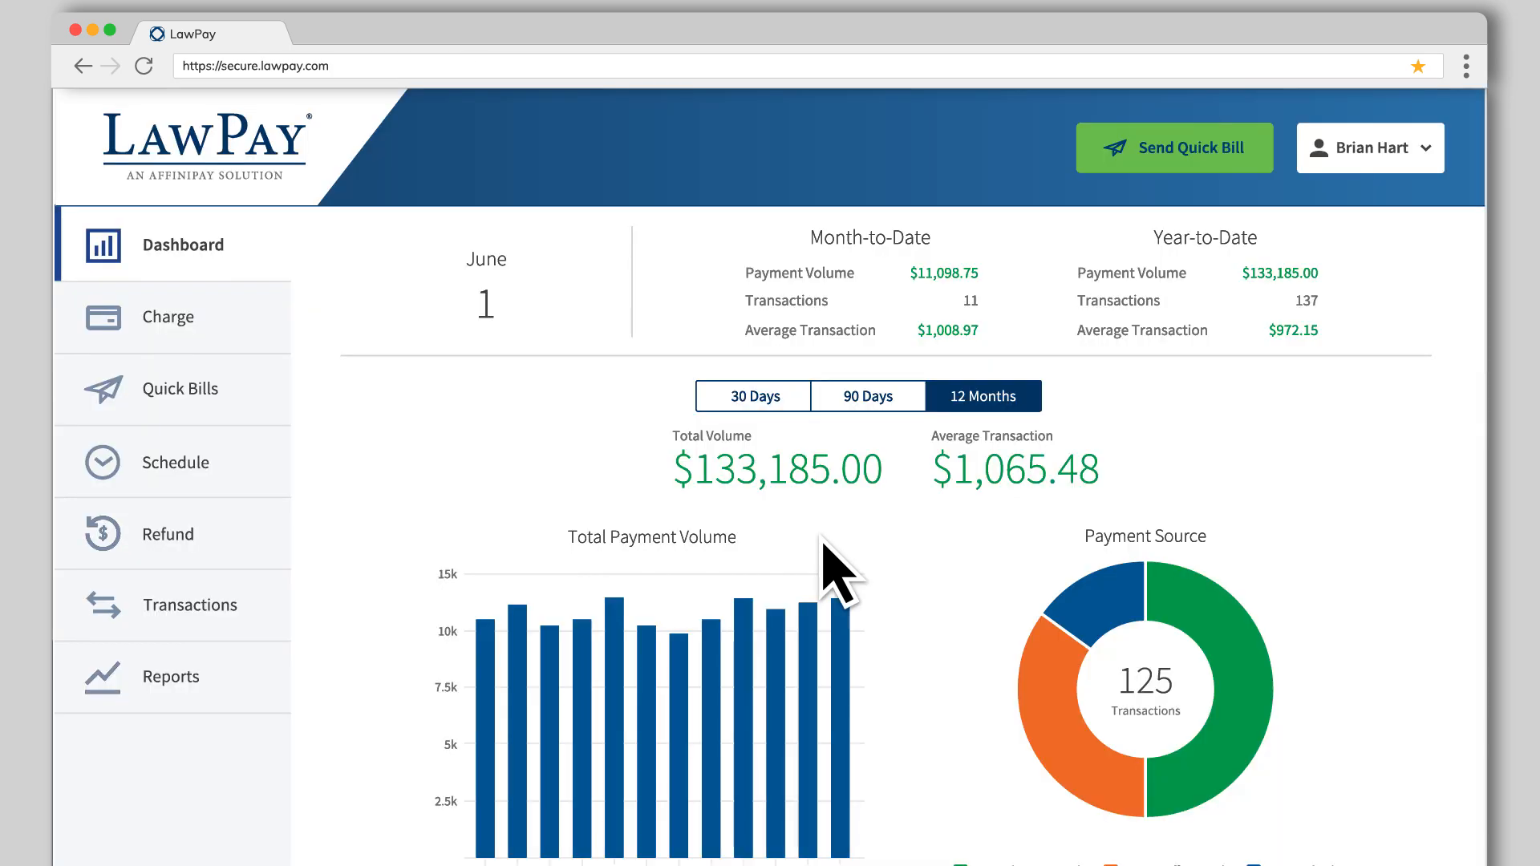
pyautogui.moveTo(260, 333)
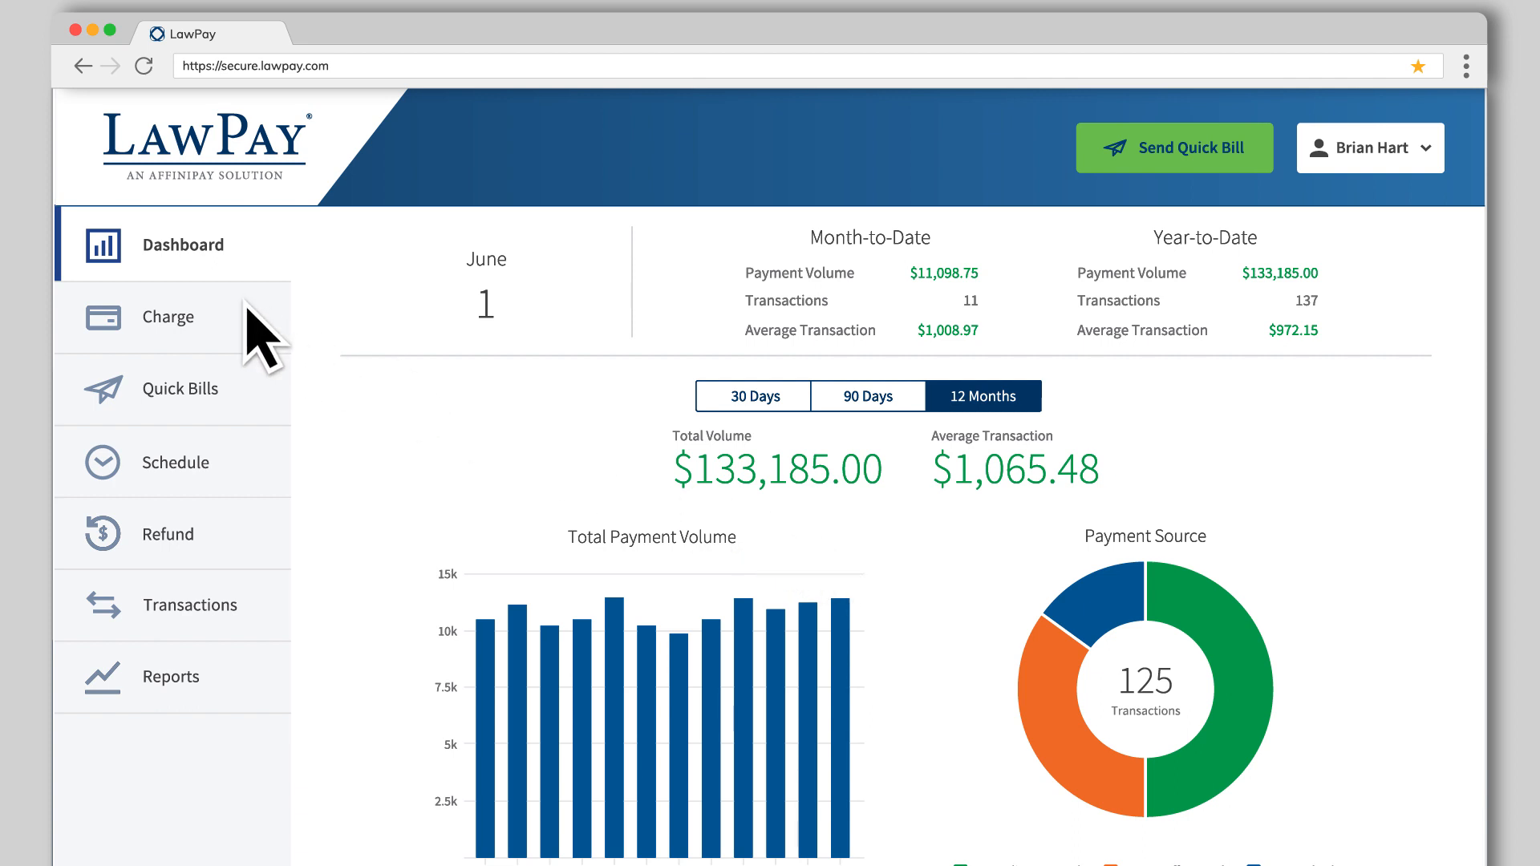
# Show the firm's Charge page listing Invoice Payment and Trust Payment pages.
pyautogui.click(168, 316)
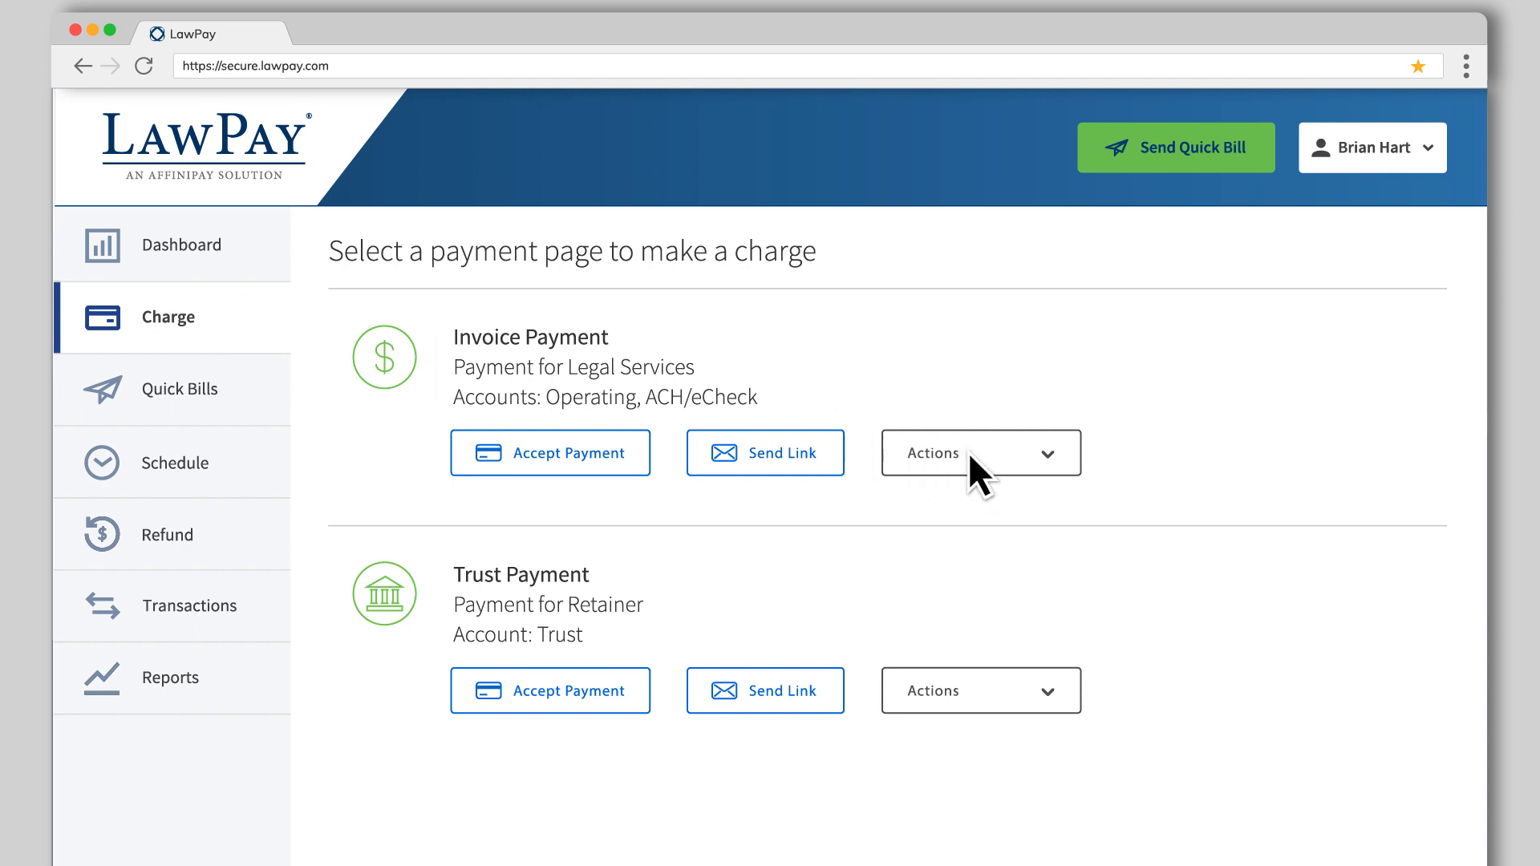
pyautogui.click(979, 453)
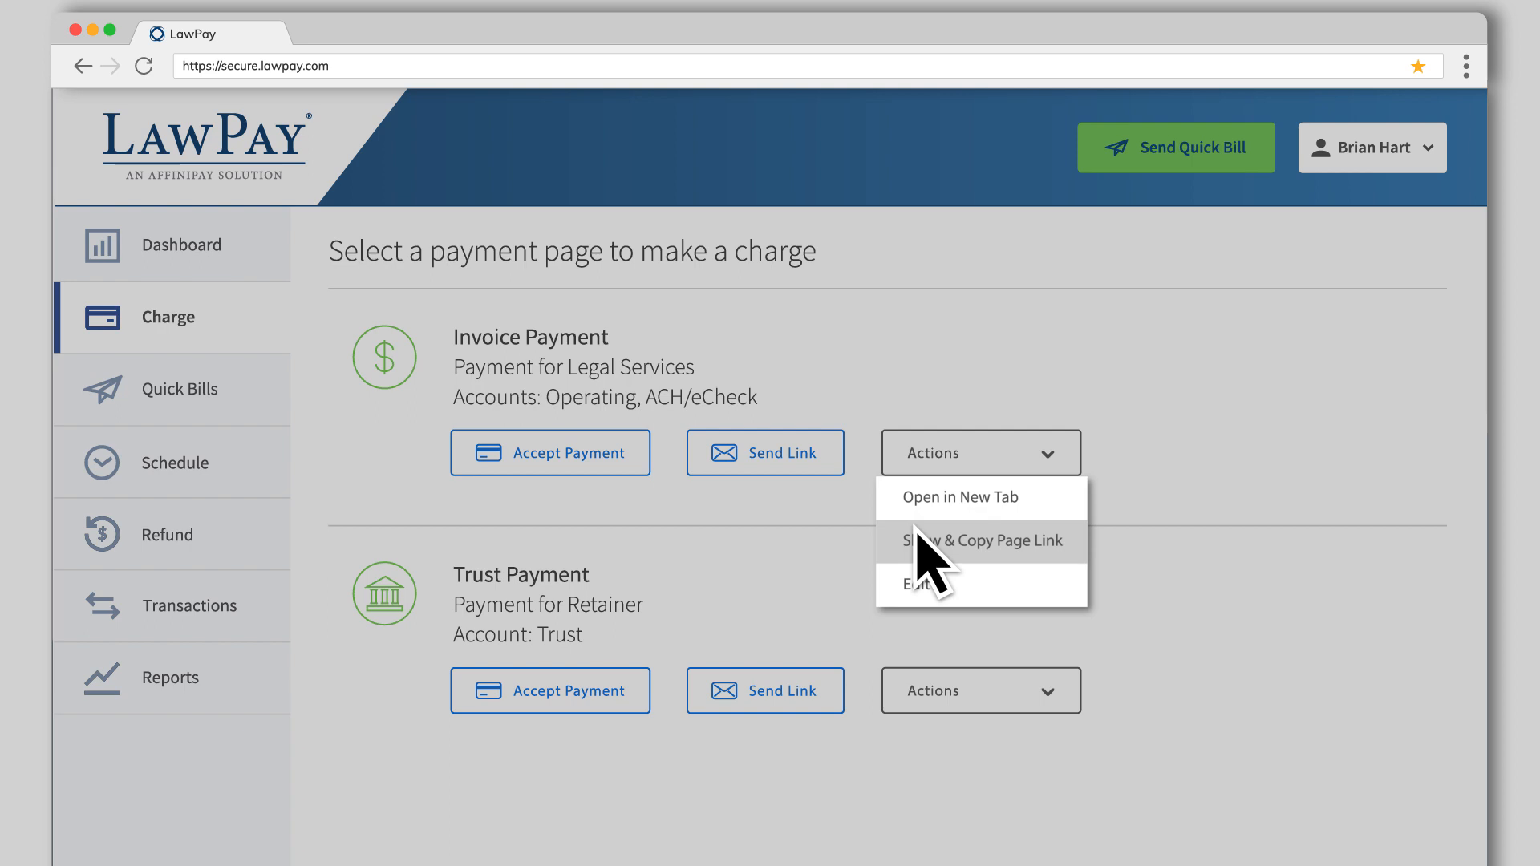
pyautogui.click(977, 541)
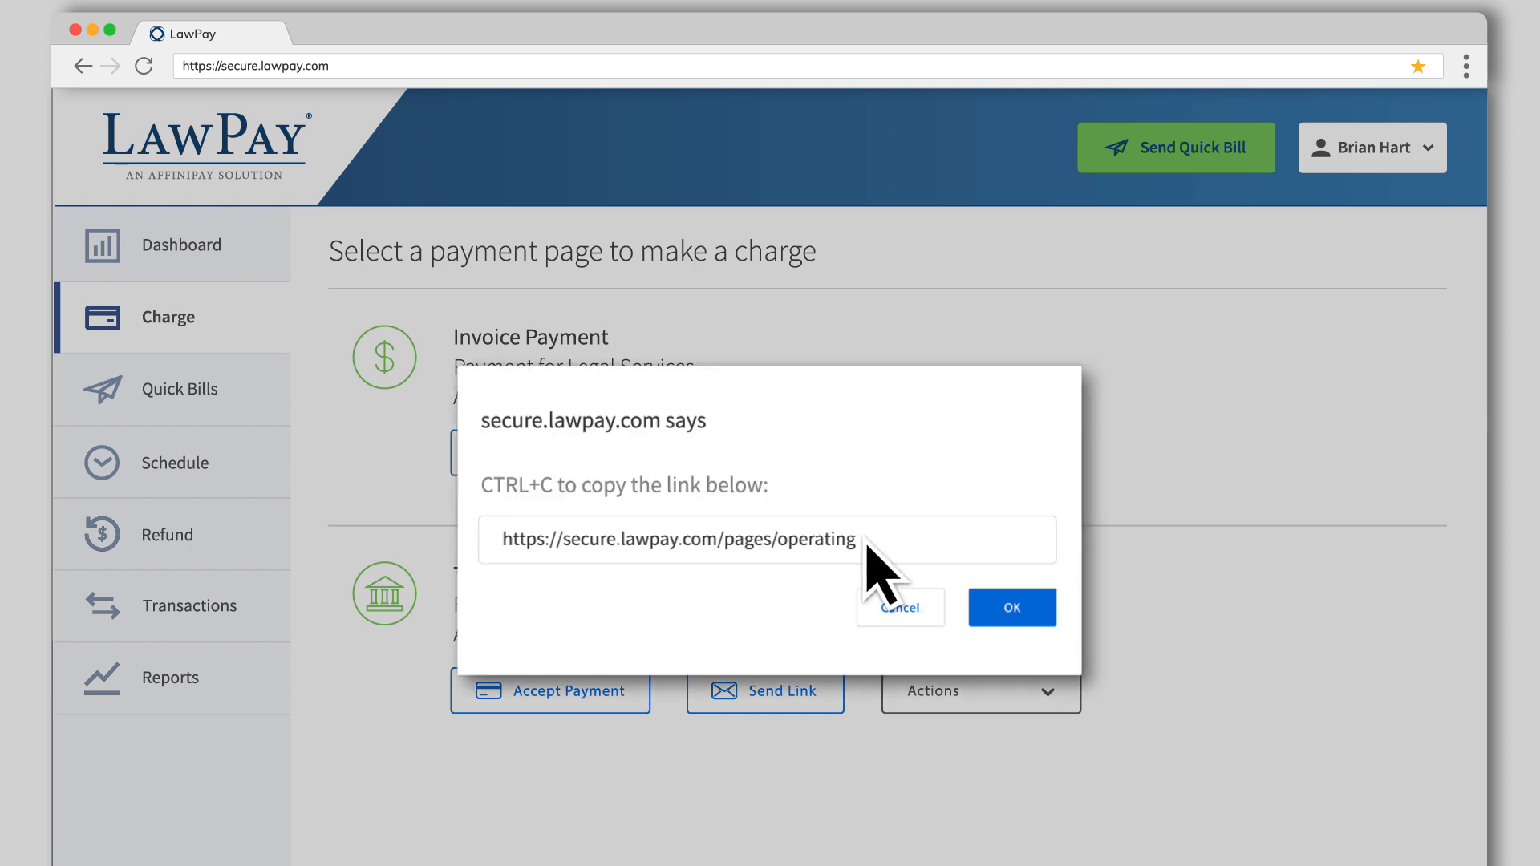
pyautogui.doubleClick(707, 538)
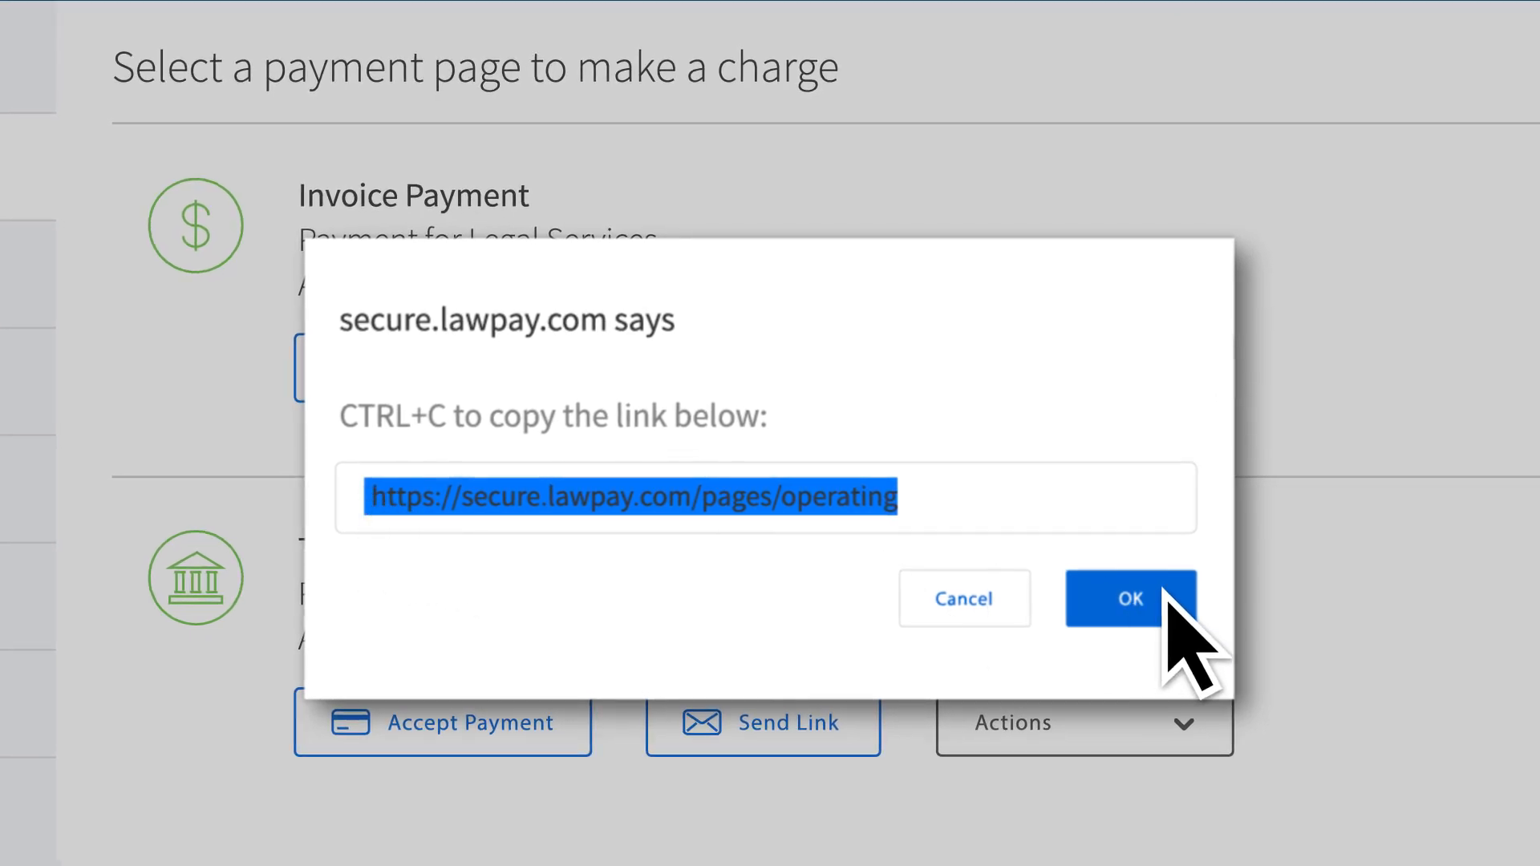
pyautogui.click(1129, 598)
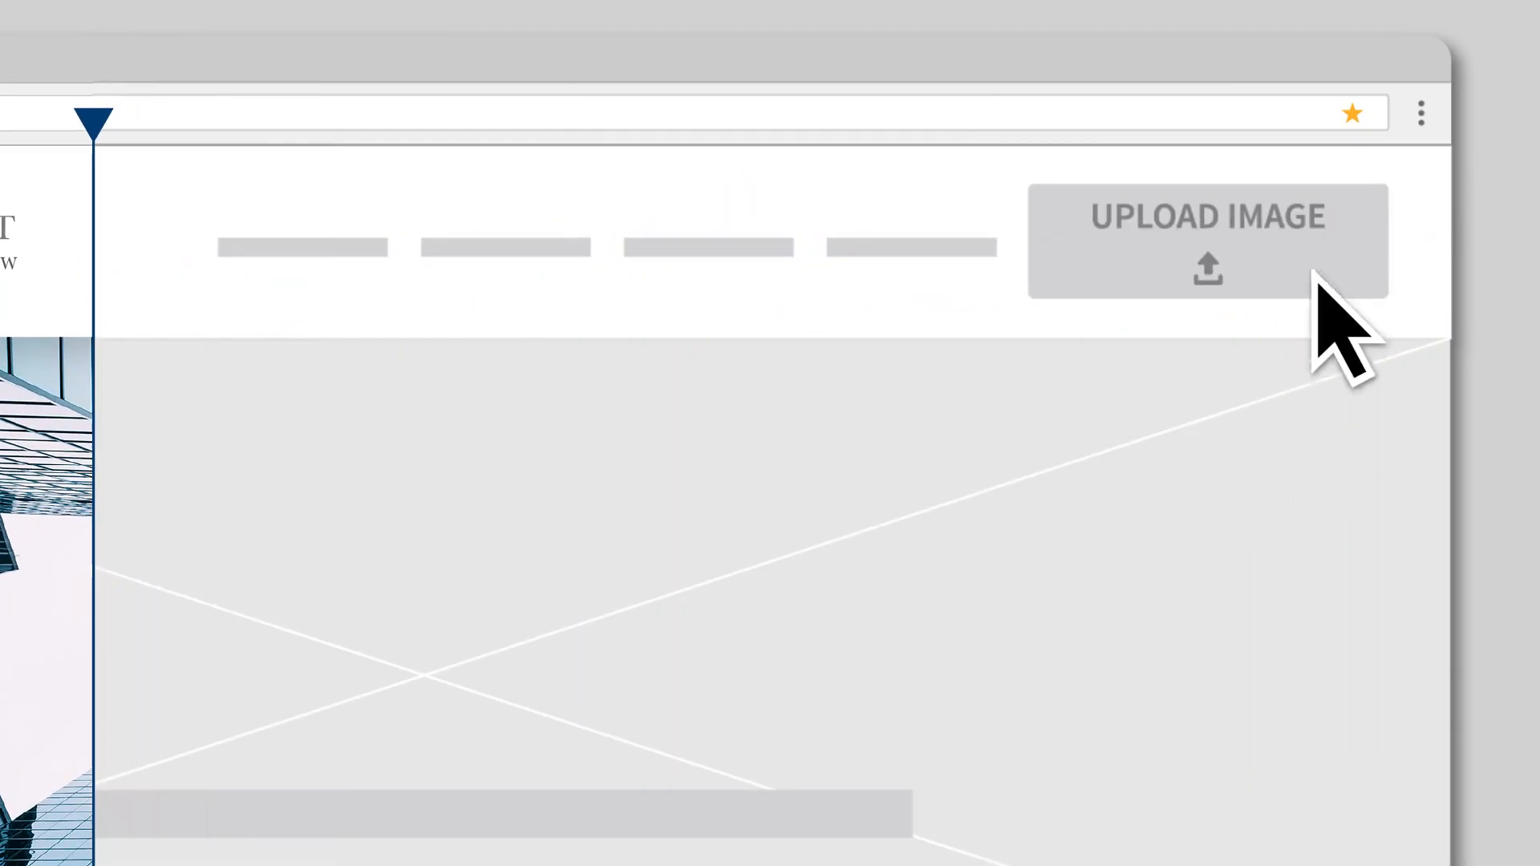
# Upload the MAKE PAYMENT image to the header linked to the Invoice Payment URL and save.
pyautogui.click(1205, 241)
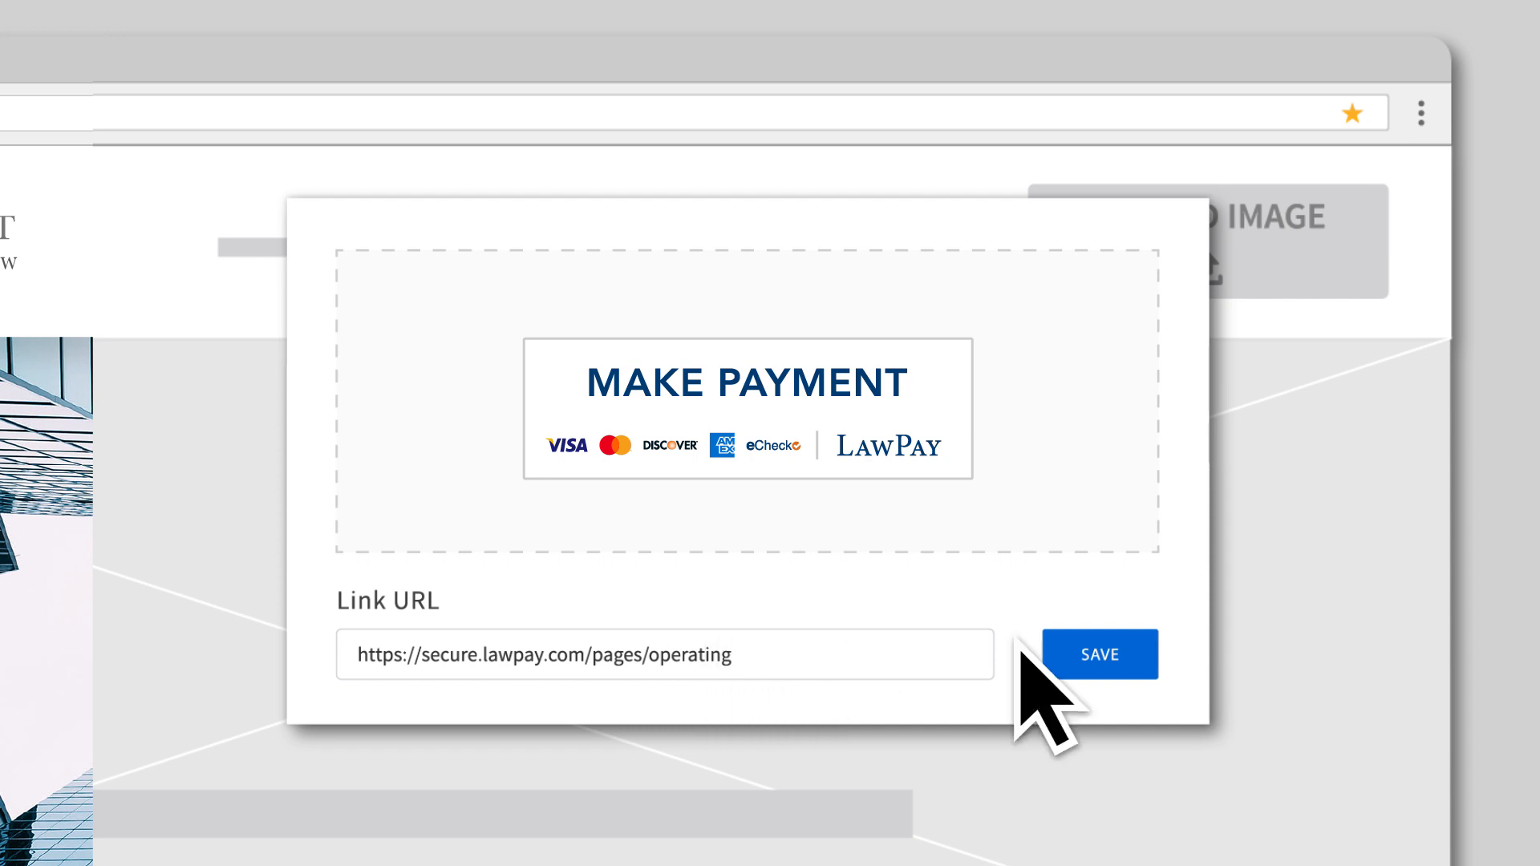
pyautogui.click(1098, 653)
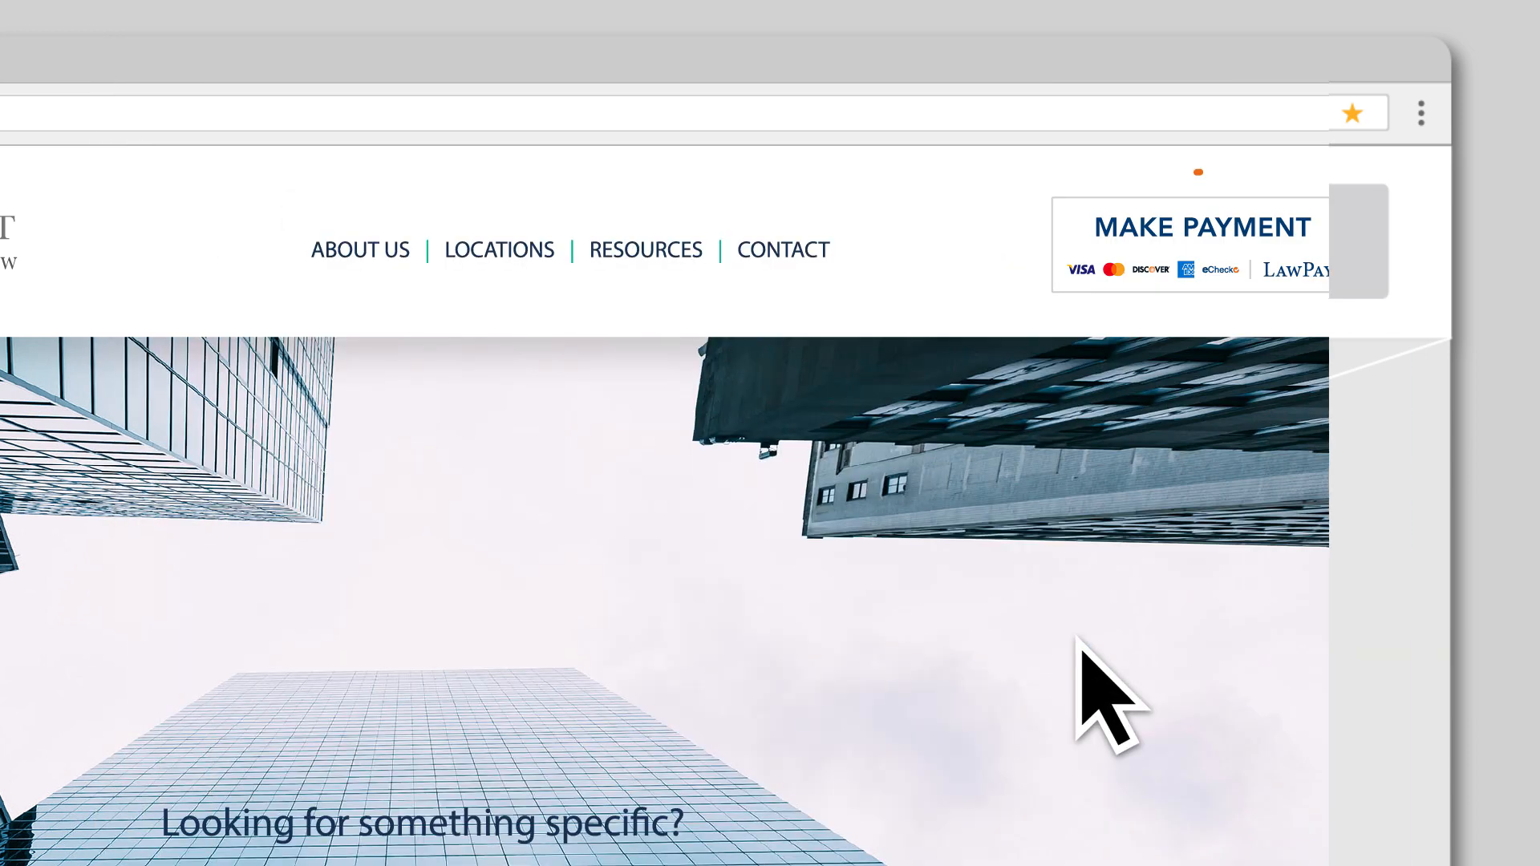